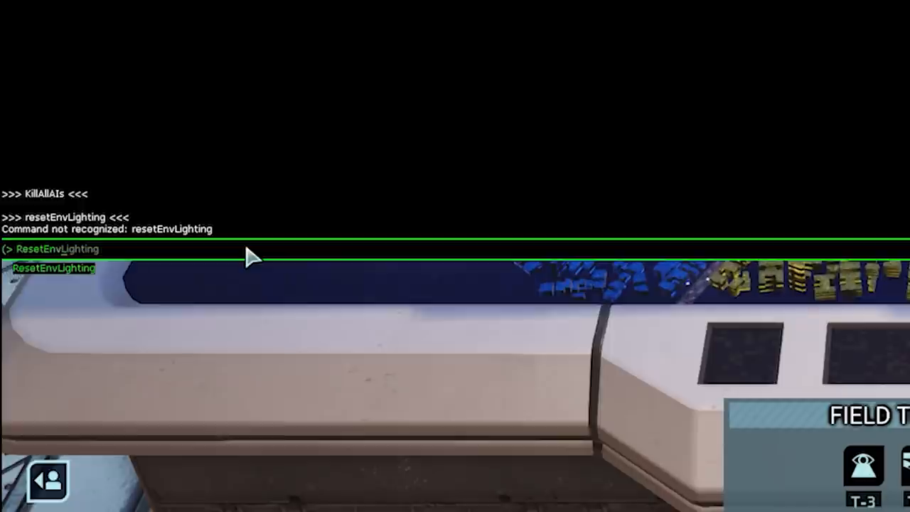
Try a few test entries (test, s, ho, set) in the running game's console
text(test)
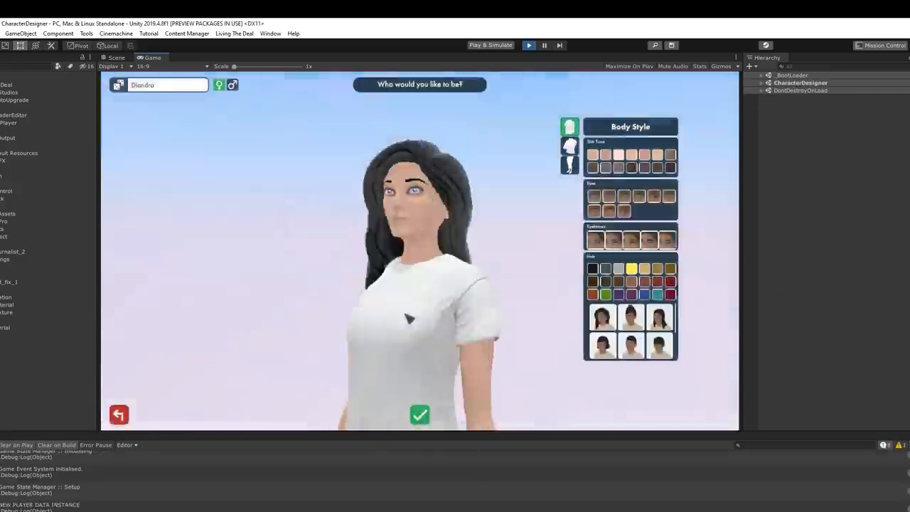
click(419, 416)
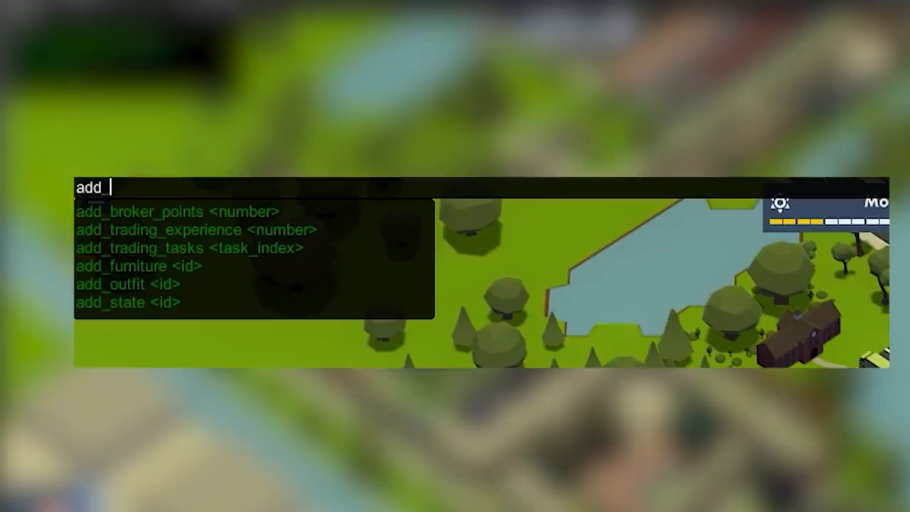
text(s)
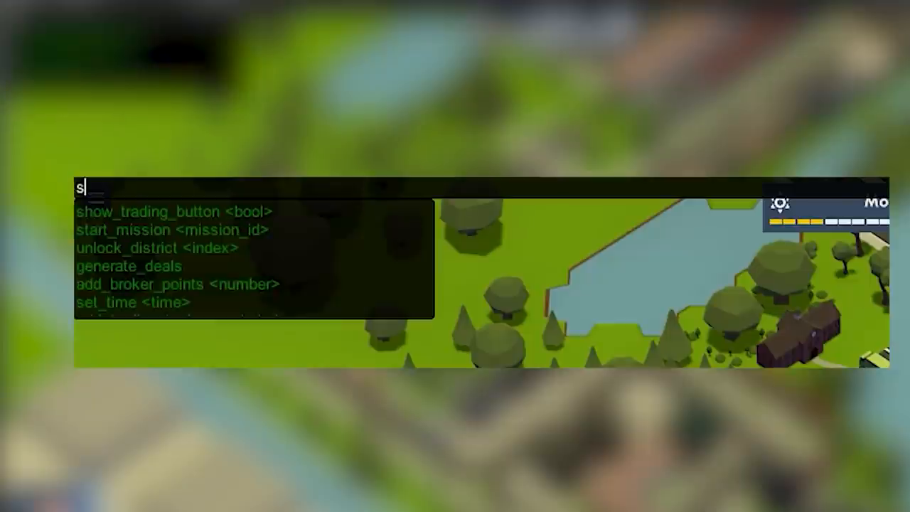
text(ho)
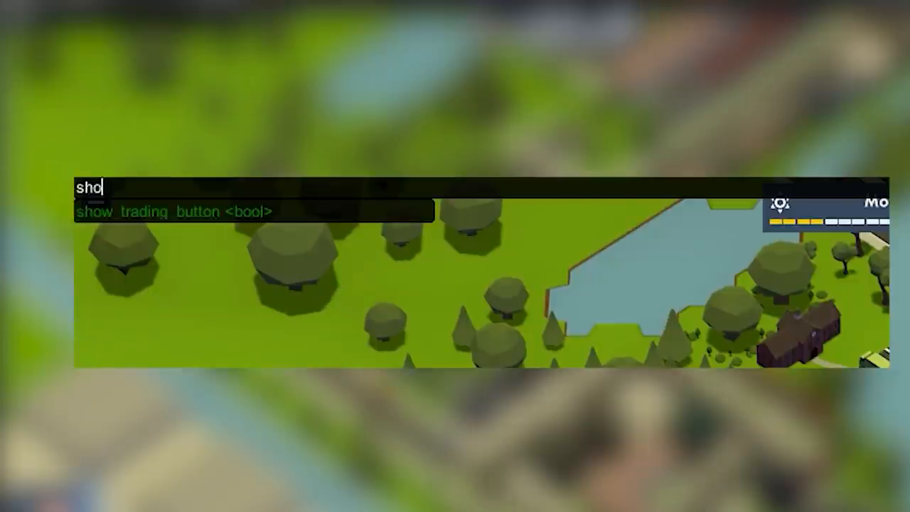
text(set)
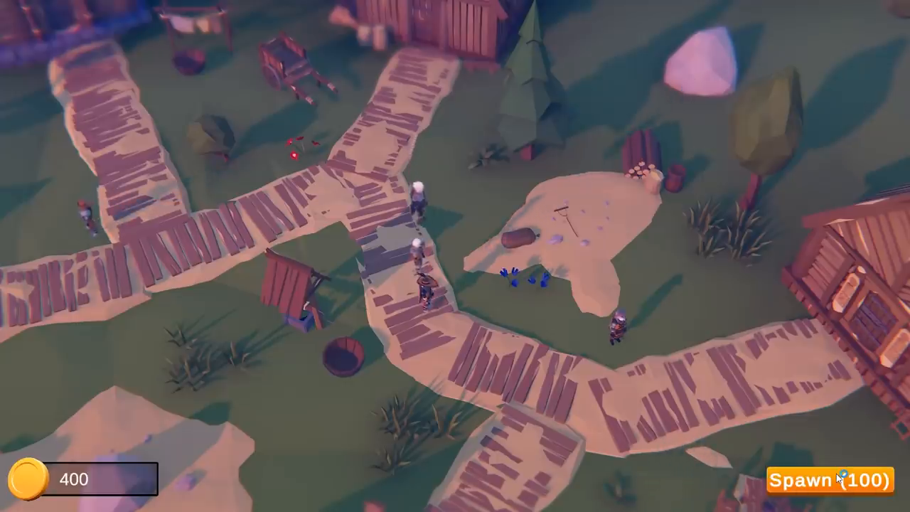
Spawn extra characters into the village with the Spawn button in Play mode
click(827, 478)
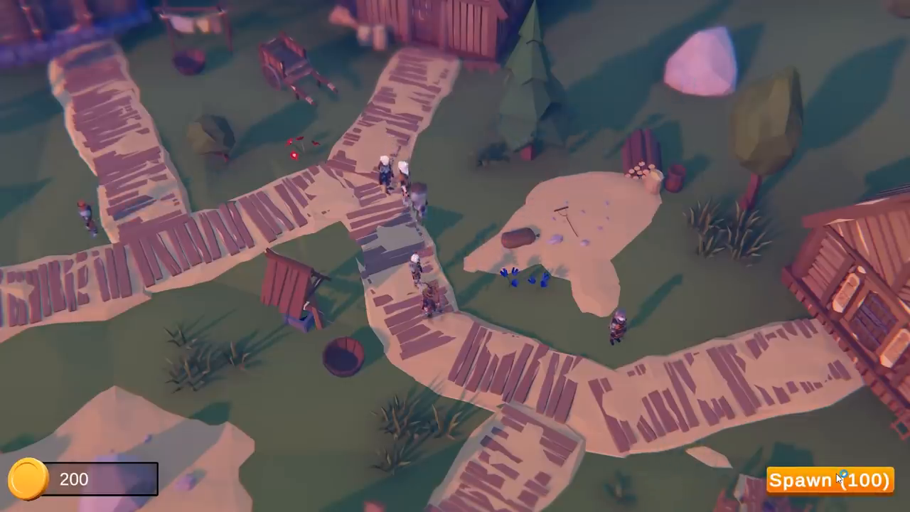
click(824, 477)
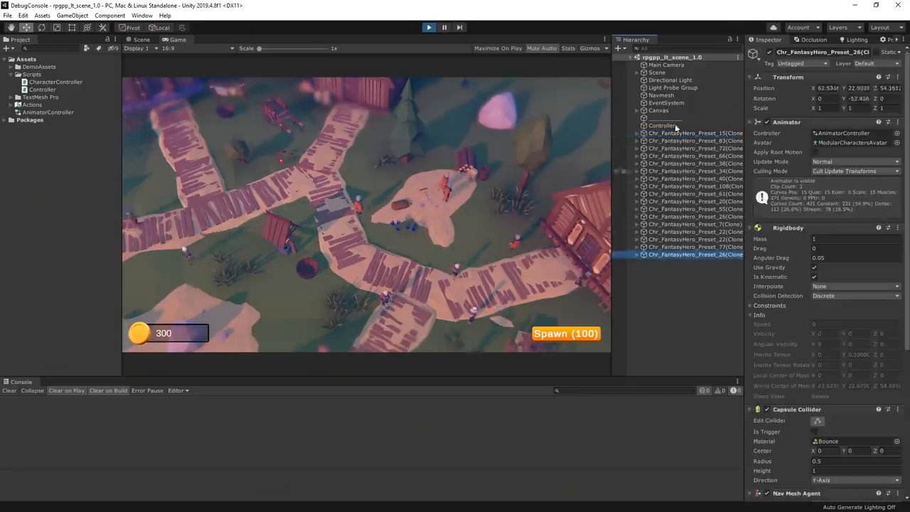
Delete the spawned Chr_ clones and open a new DebugController script for editing
right_click(682, 254)
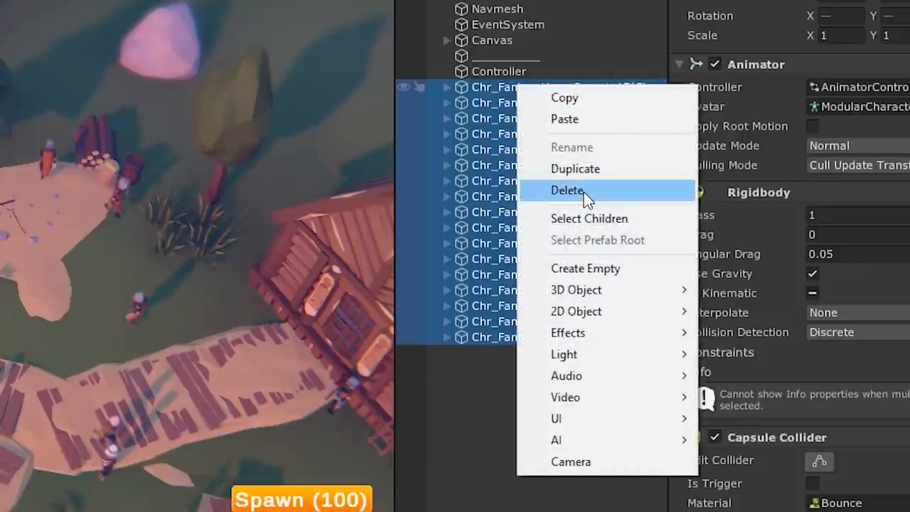
click(567, 190)
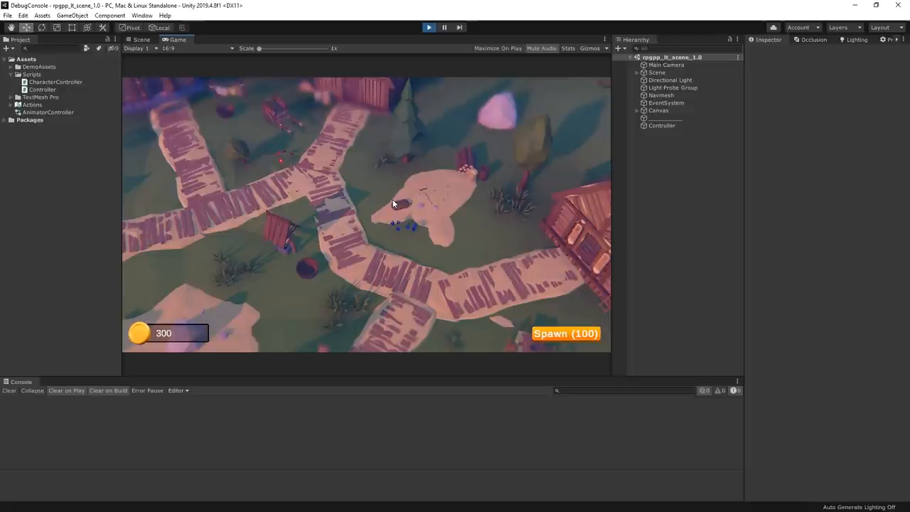
text(help)
text(DebugControll)
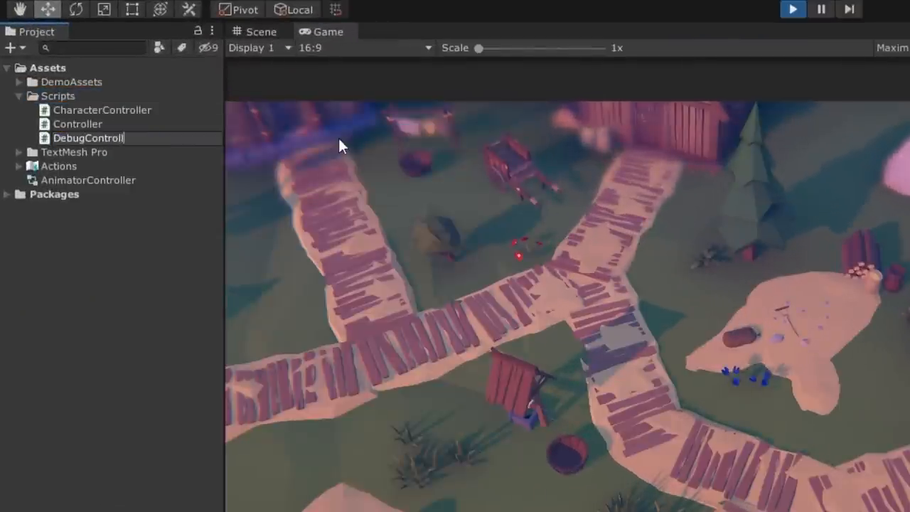
double_click(88, 138)
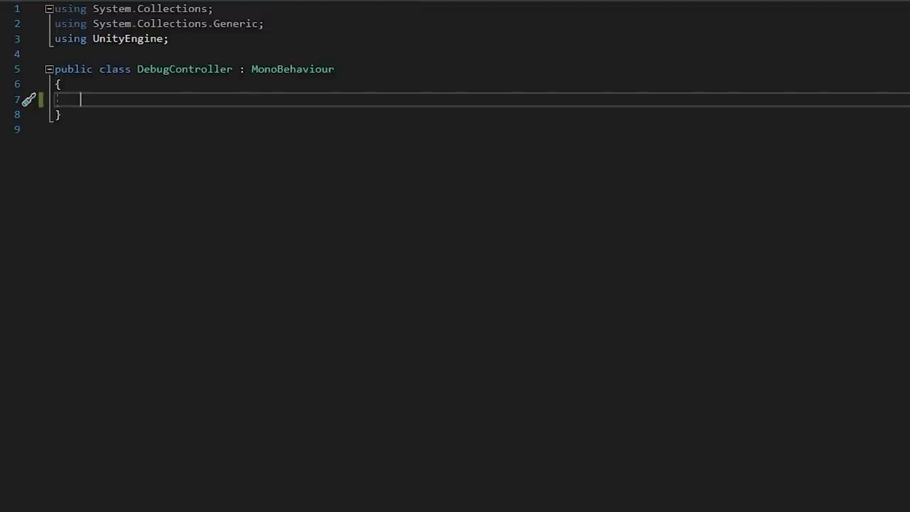
Add a showConsole toggle and an OnGUI box with a text field bound to input, then test in Play
text(bool showConsole)
text(showConsole = !showConsole)
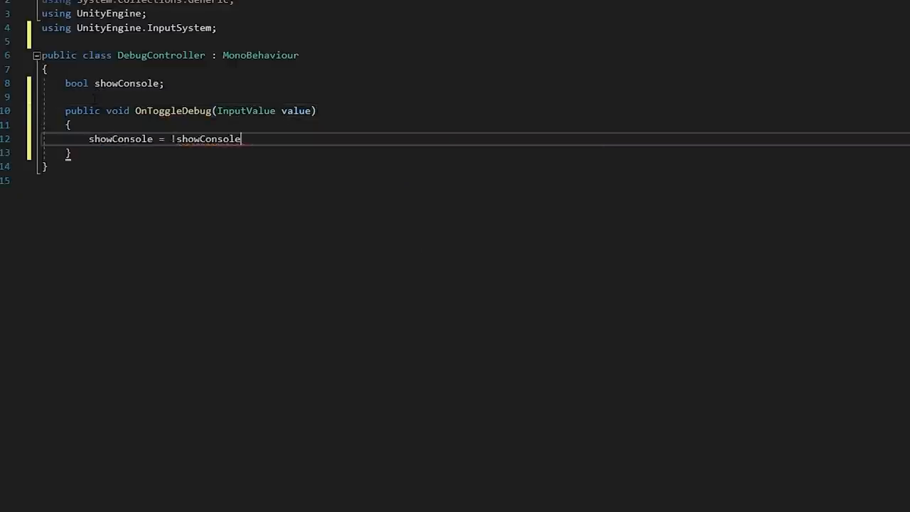
text(;)
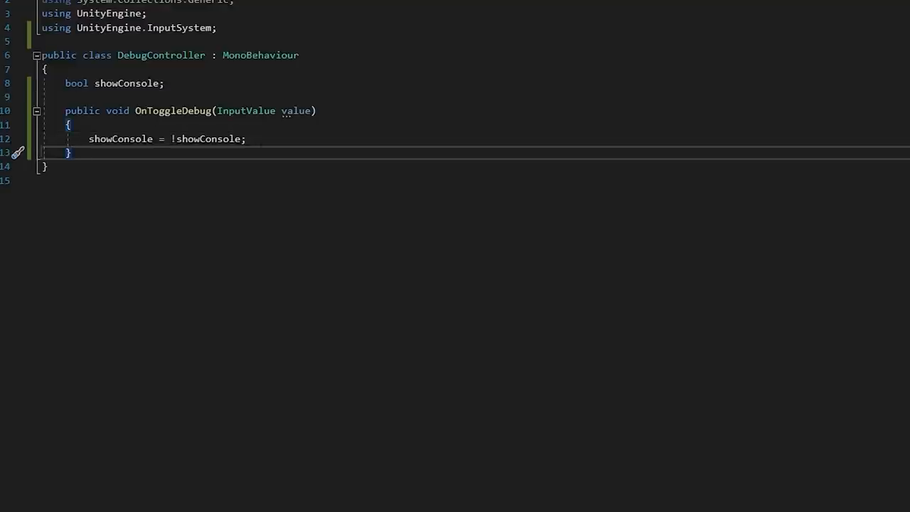
key(Enter)
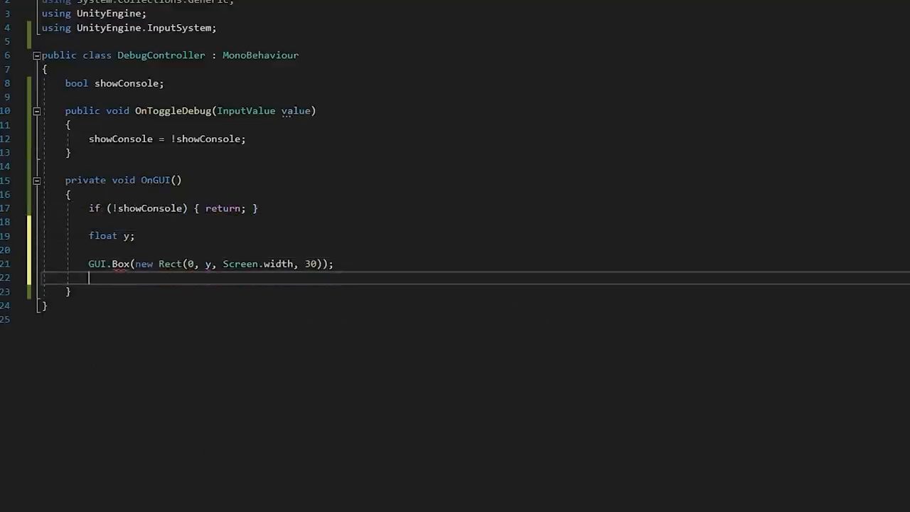
click(372, 74)
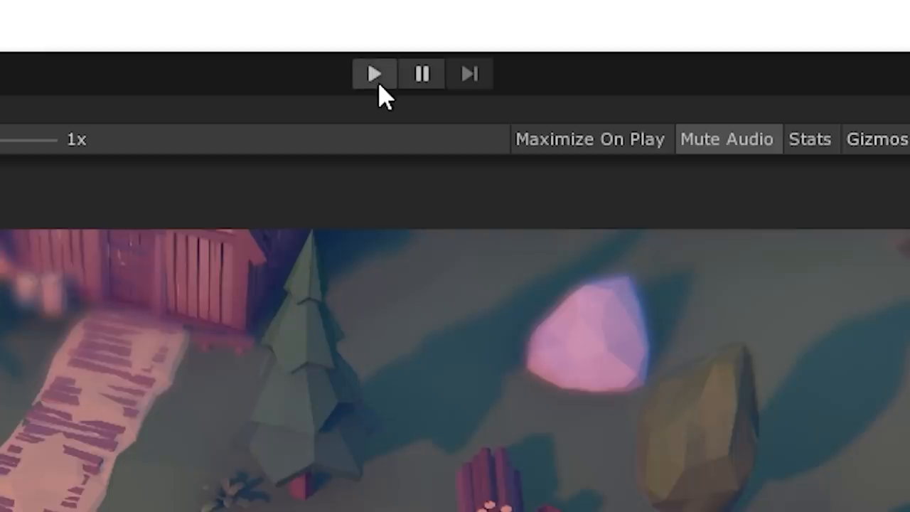
click(375, 74)
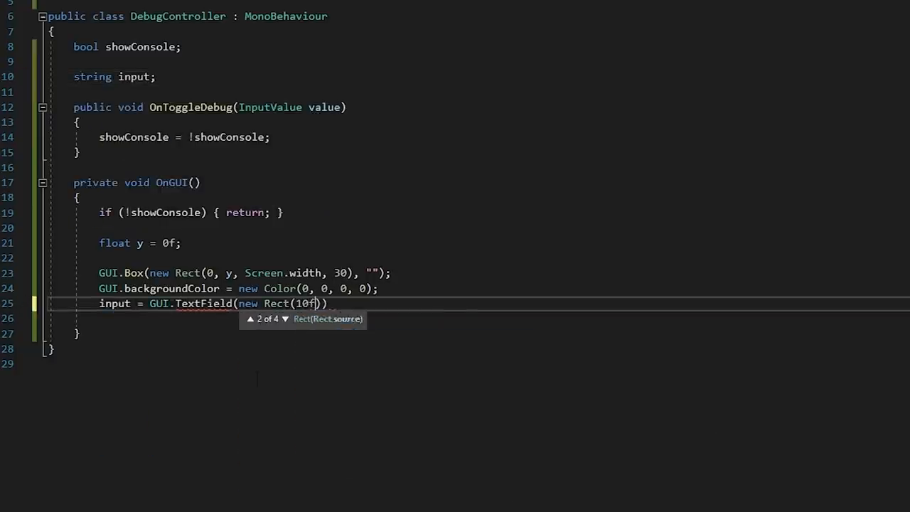
text(, y + 5f, Screen.width - 20f, 20f)
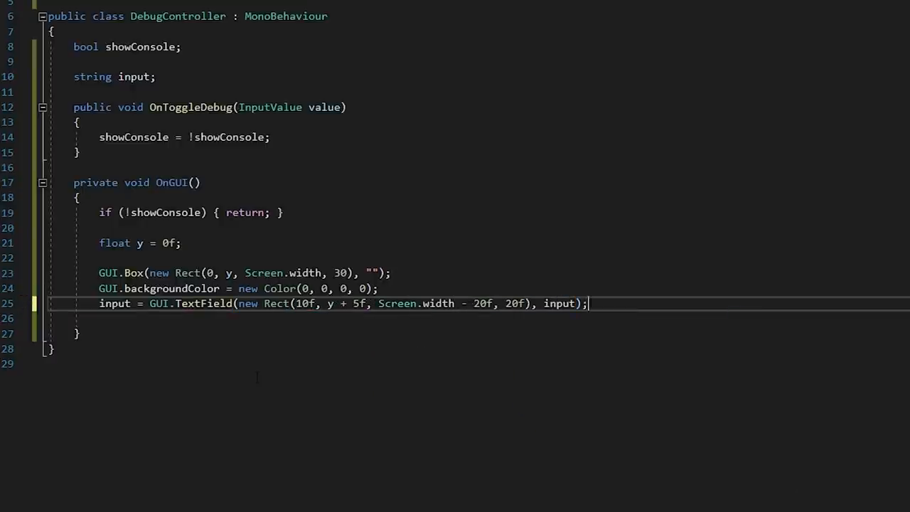
click(160, 6)
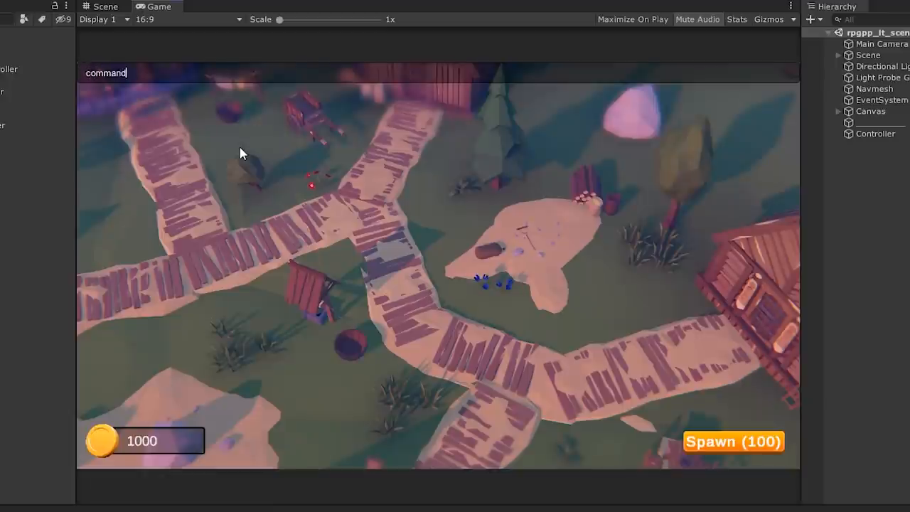
Type a test sentence ending in '!!!' into the in-game console field
text(s can go here now)
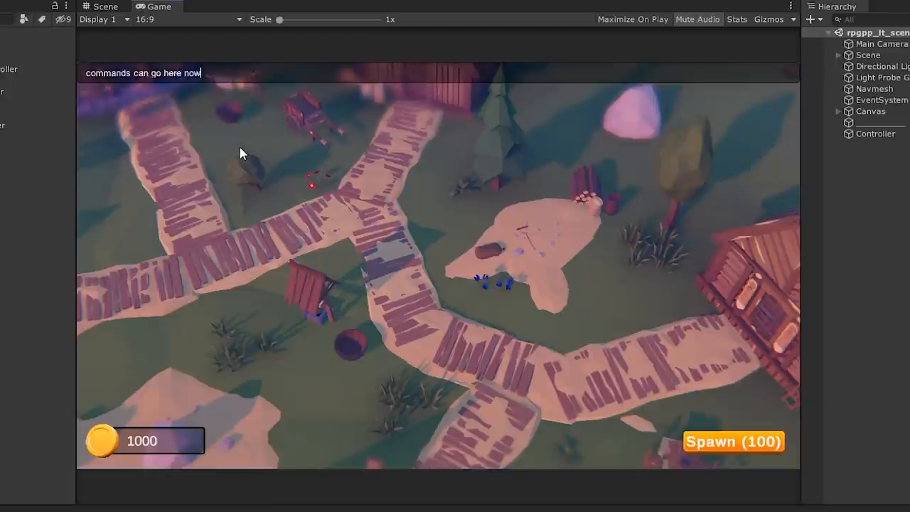
text(!!!)
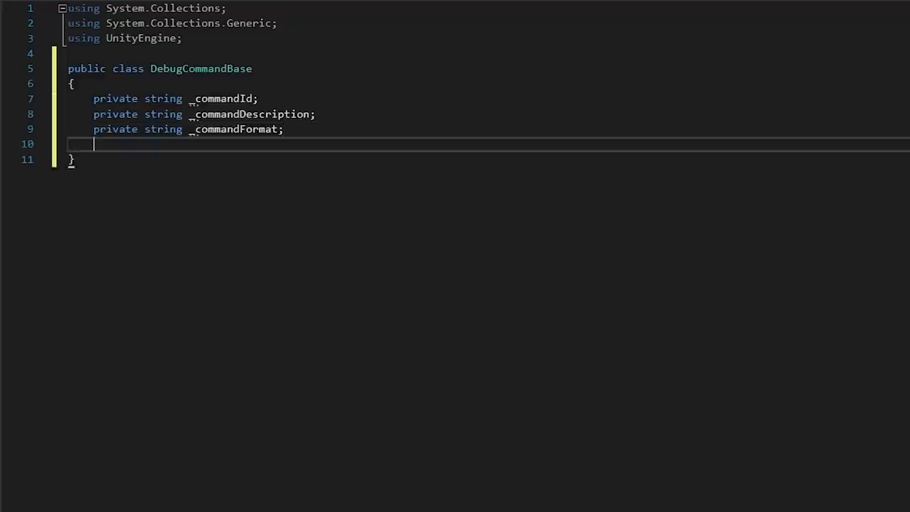
Give DebugCommandBase commandId/commandFormat getters and a constructor taking id, description, format
text(public string commandId { get { return } })
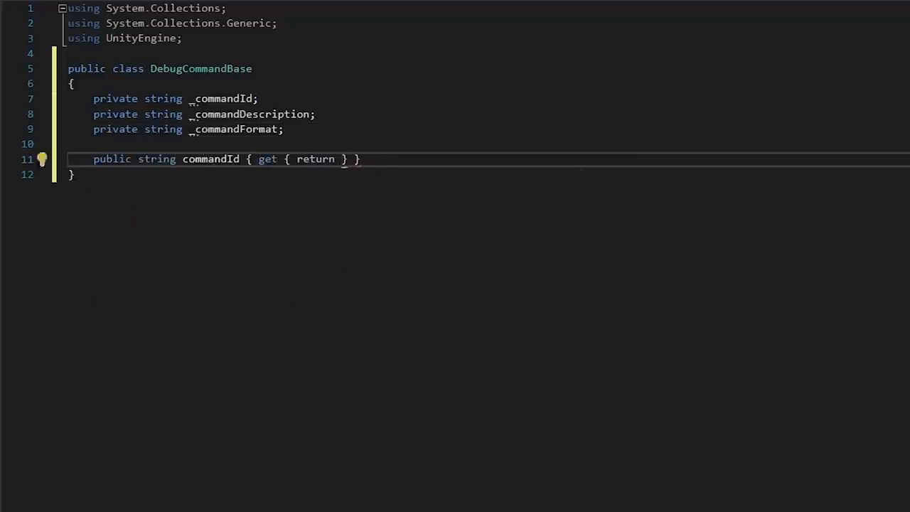
text(_commandId; })
text(public string commandFormat)
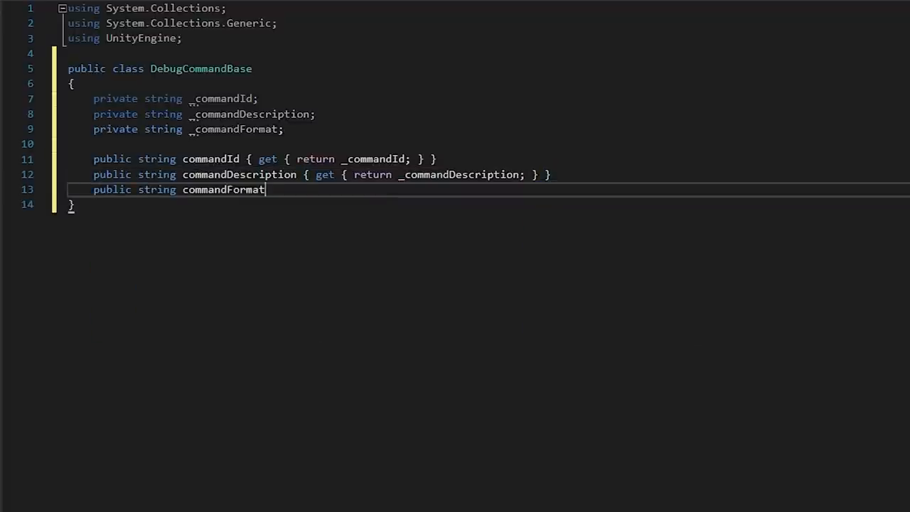
text({ get { return _commandFormat; } })
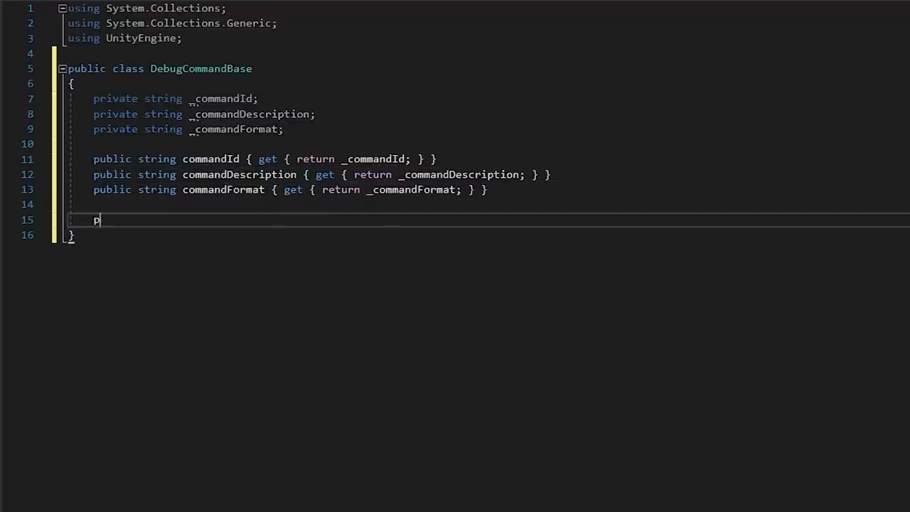
text(ublic DebugCommandBase(string id, string description, string format) { })
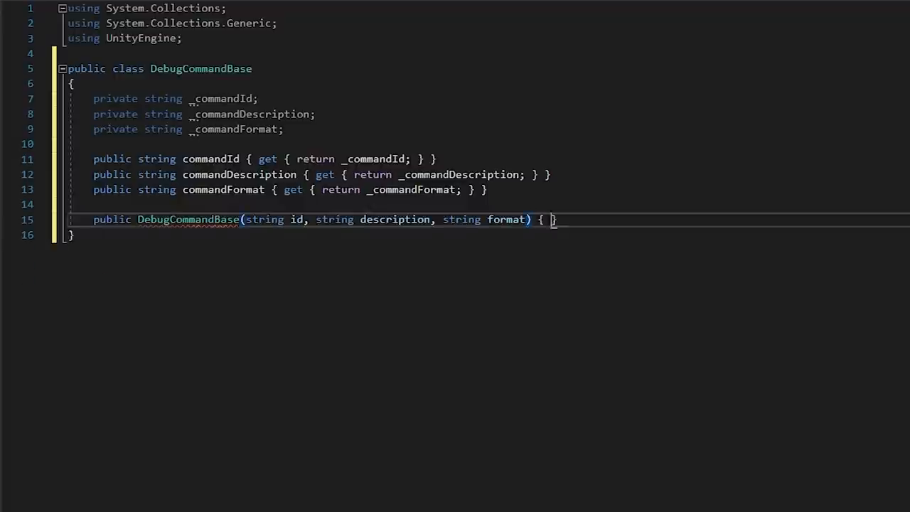
text(_commandId = id;)
text(public class)
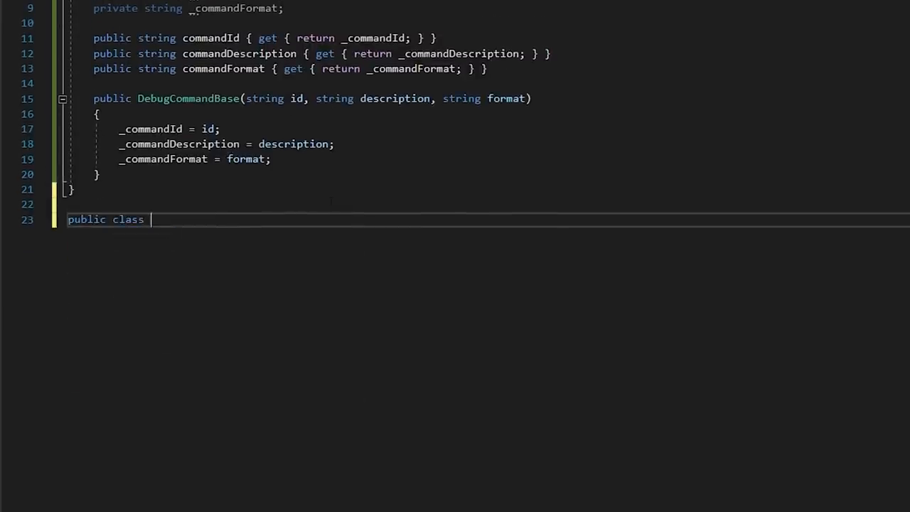
Declare DebugCommand : DebugCommandBase with a constructor taking an Action command and calling base
text(DebugCommand : DebugCommandBase { })
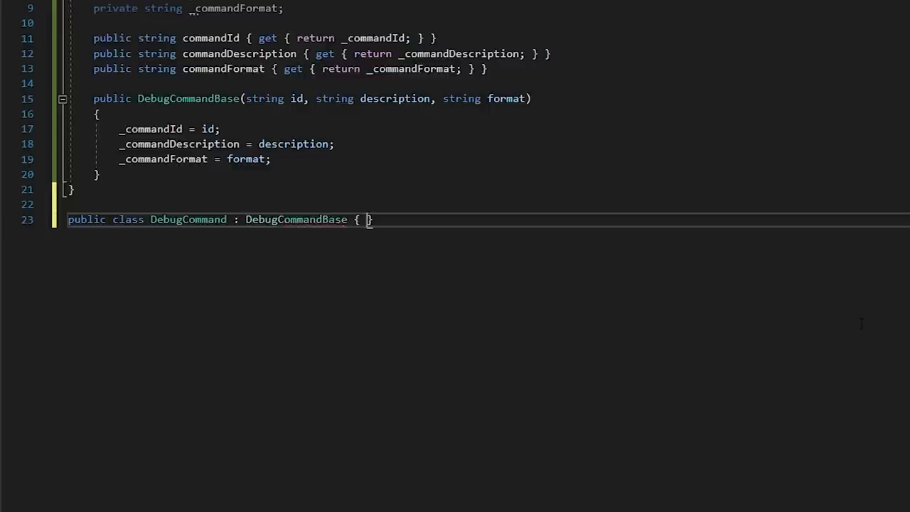
text(s)
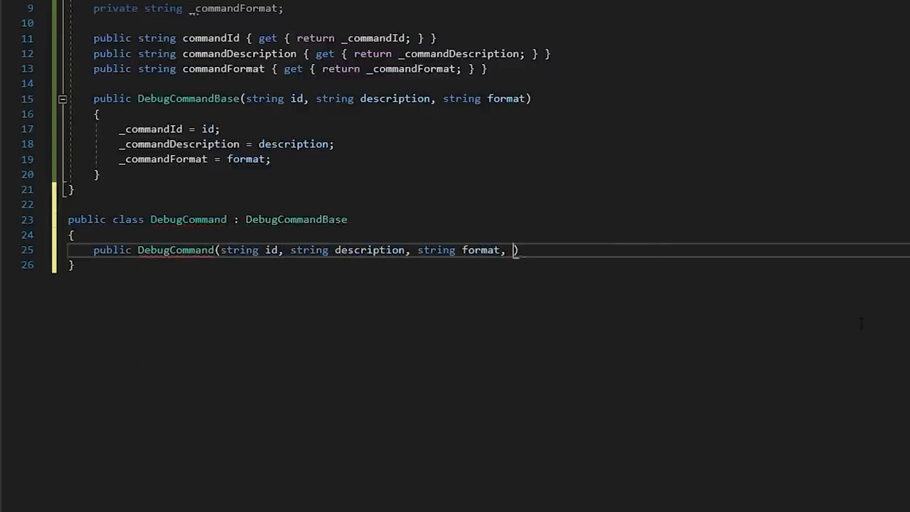
text(Action command) : base (id, description, format))
text({)
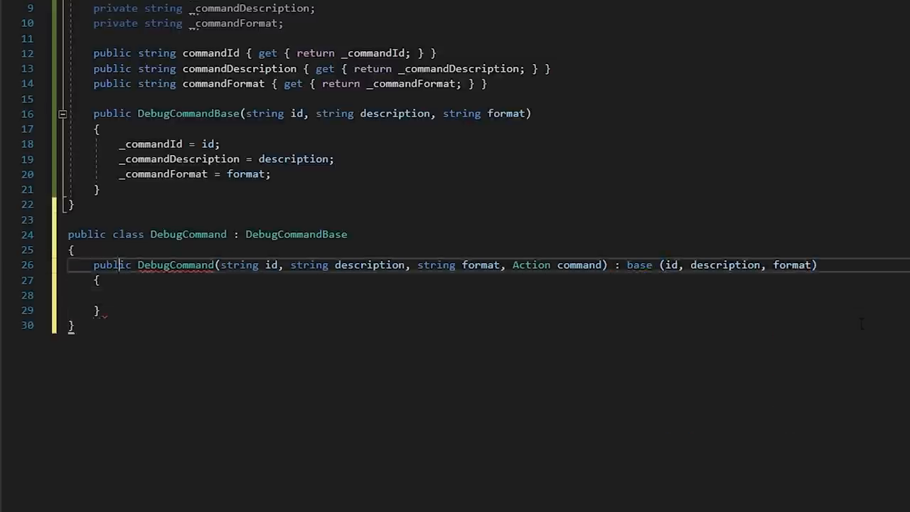
text(private)
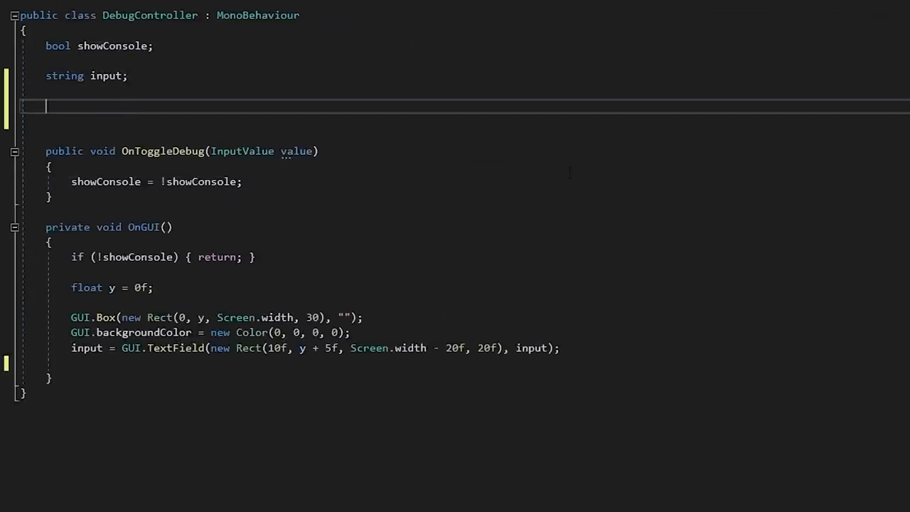
Declare static KILL_ALL and a List<object> commandList, and construct the kill_all command in Awake
text(public static DebugCommand KI)
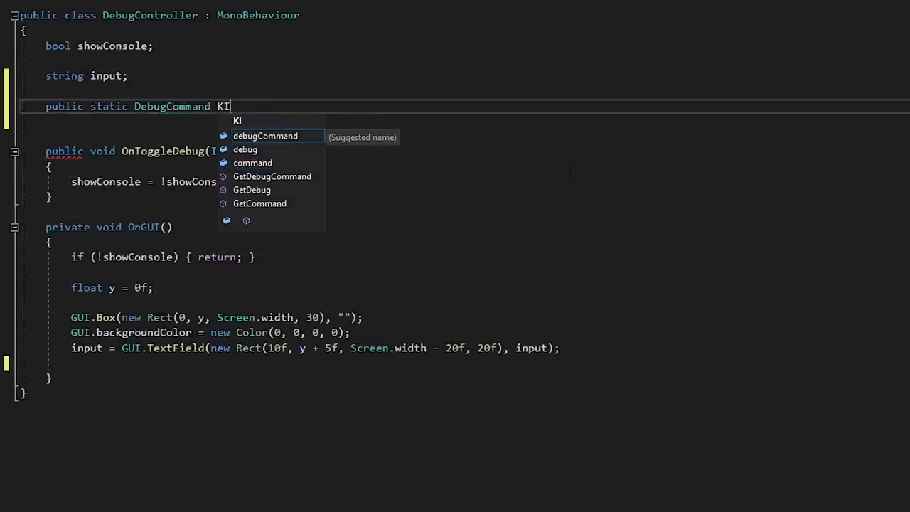
text(LL_ALL;)
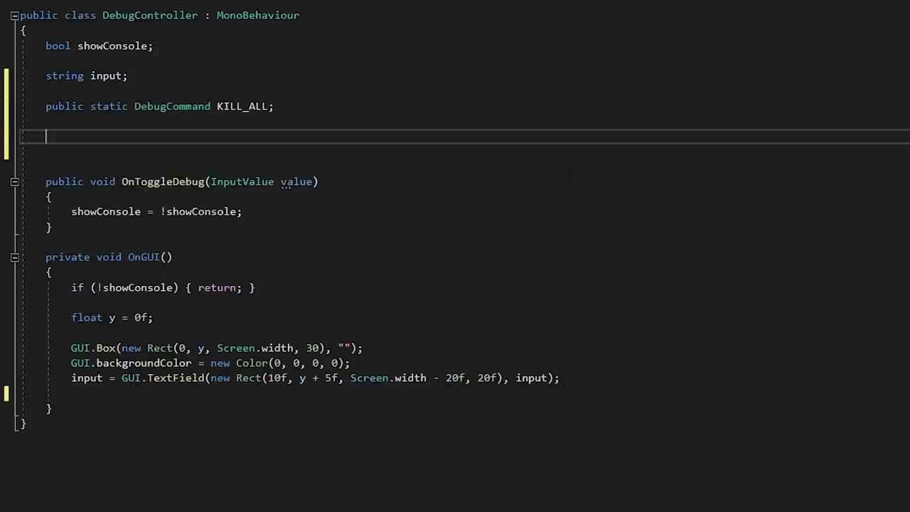
text(public List<object>)
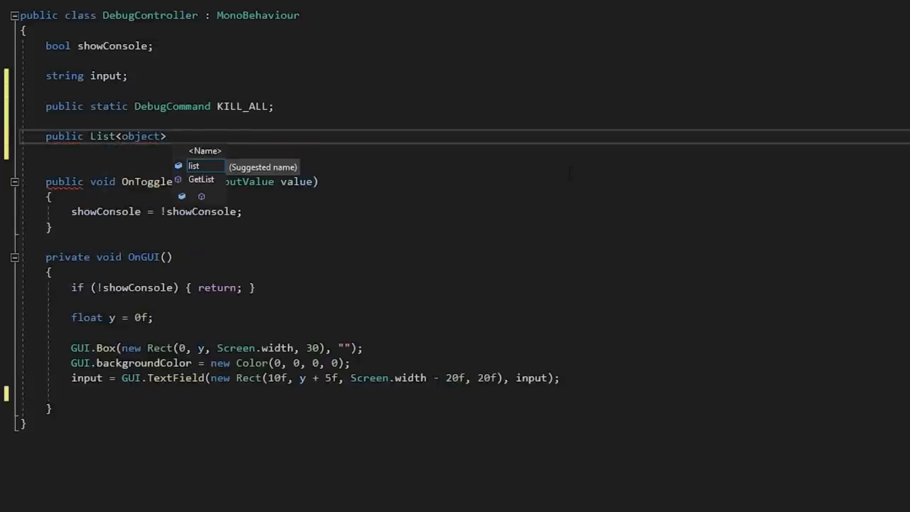
text(commandList;)
text(private void Awake()
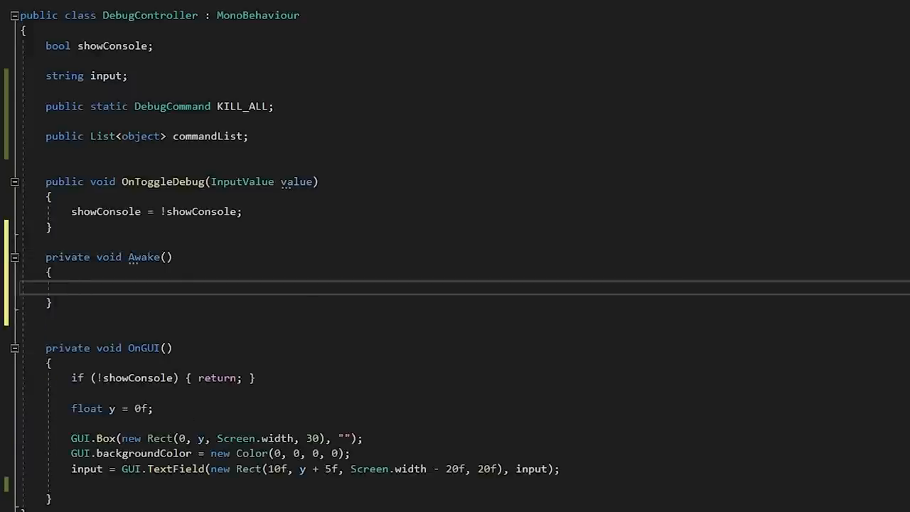
text(KILL_ALL = new DebugCommand("kill_all", "Removes all heroes from the scene.", "kill_all", () =>)
text(ROSEBUD =)
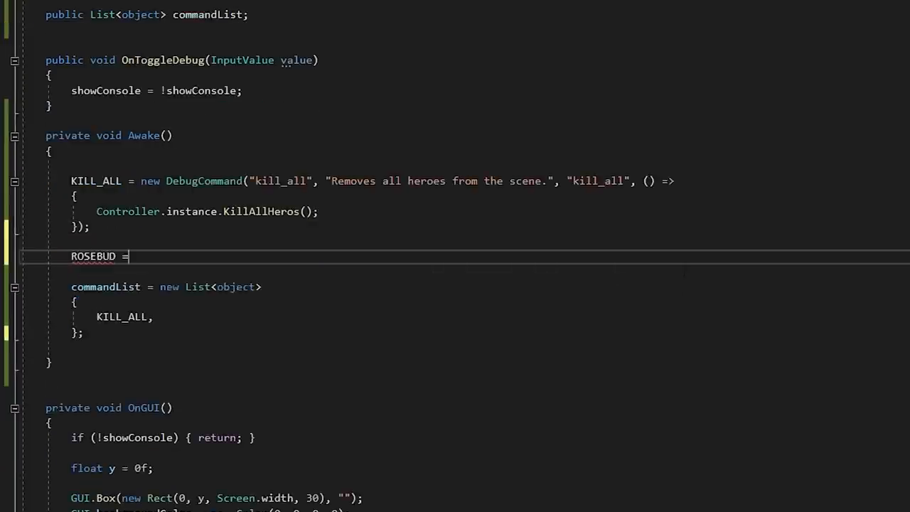
Create the rosebud command adding 1000 gold and add ROSEBUD to commandList
text(new DebugCommand("rosebud", "Adds 1000 gold to ")
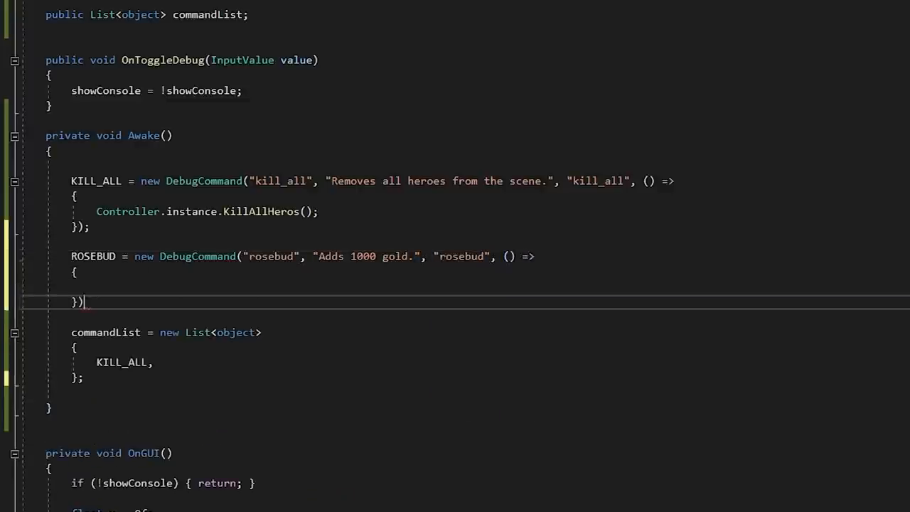
text(Controller.instance.MONEY += 1000;)
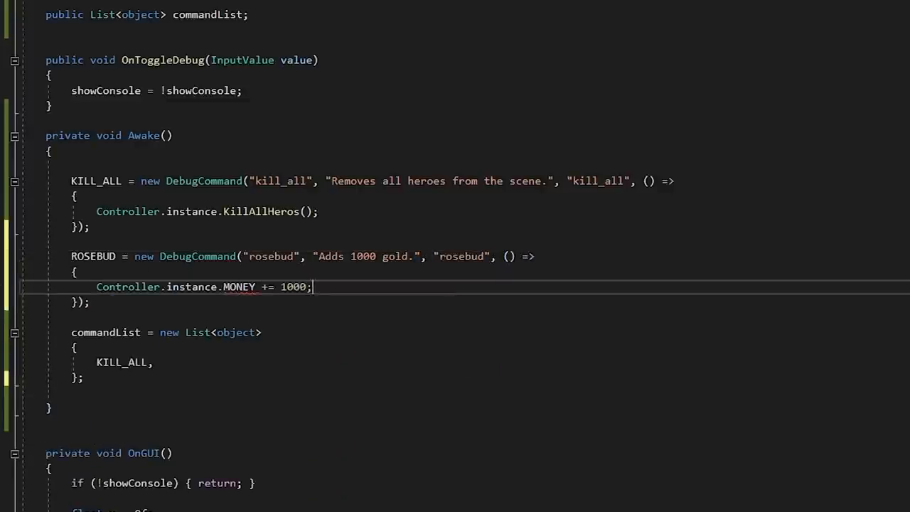
text(ROSEBUD)
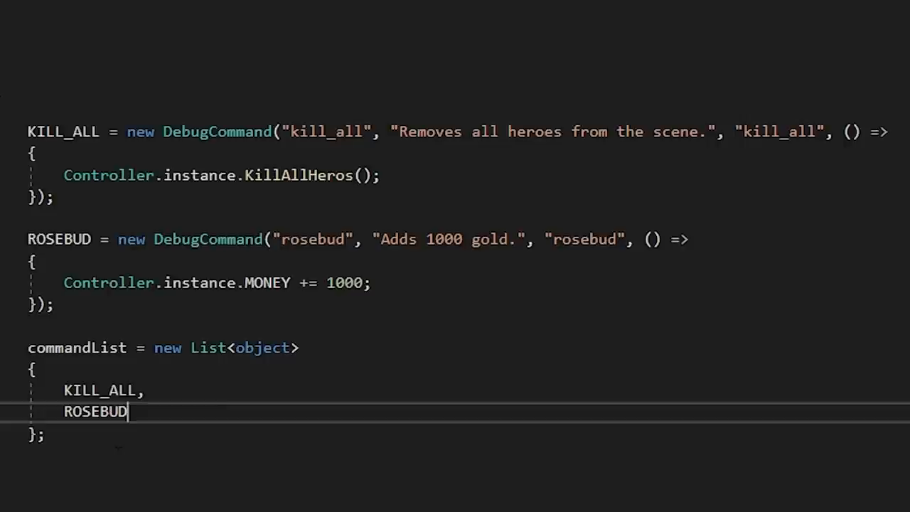
scroll(down, 3)
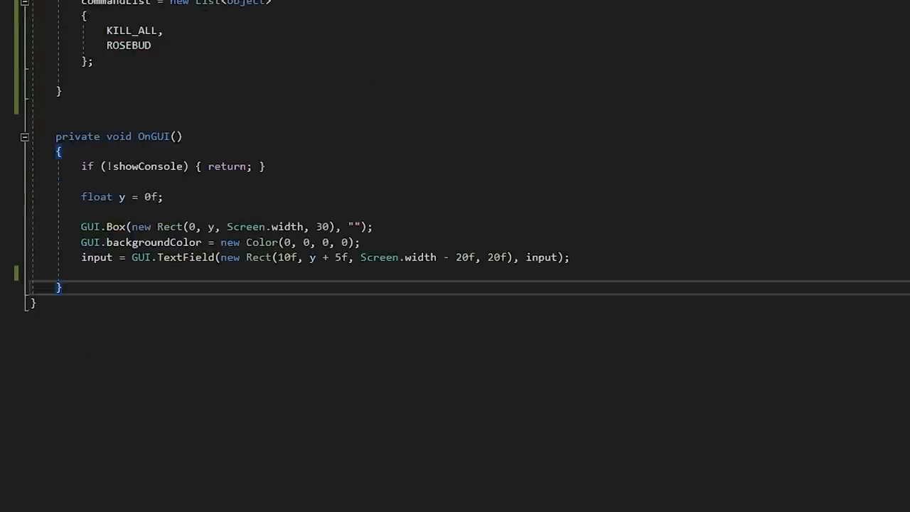
Write HandleInput looping over commandList and checking input.Contains(commandId) for each DebugCommand
text(private void HandleInput())
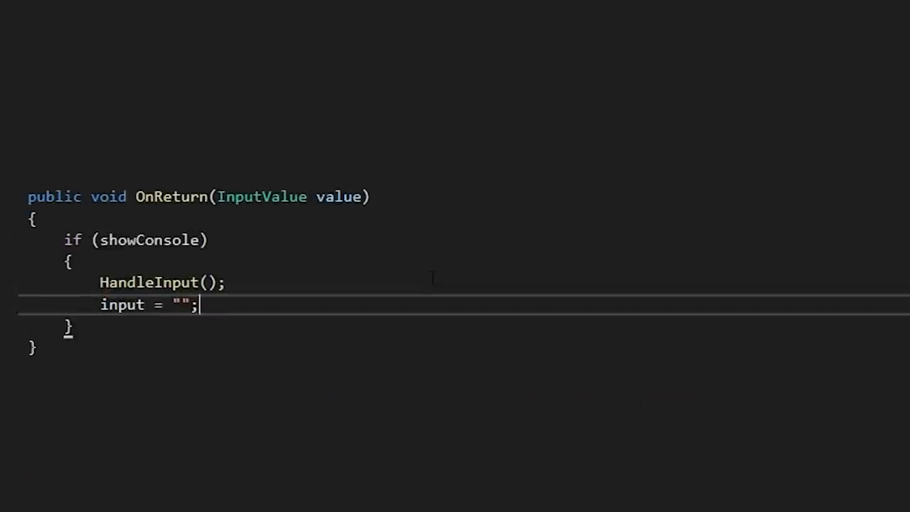
scroll(up, 3)
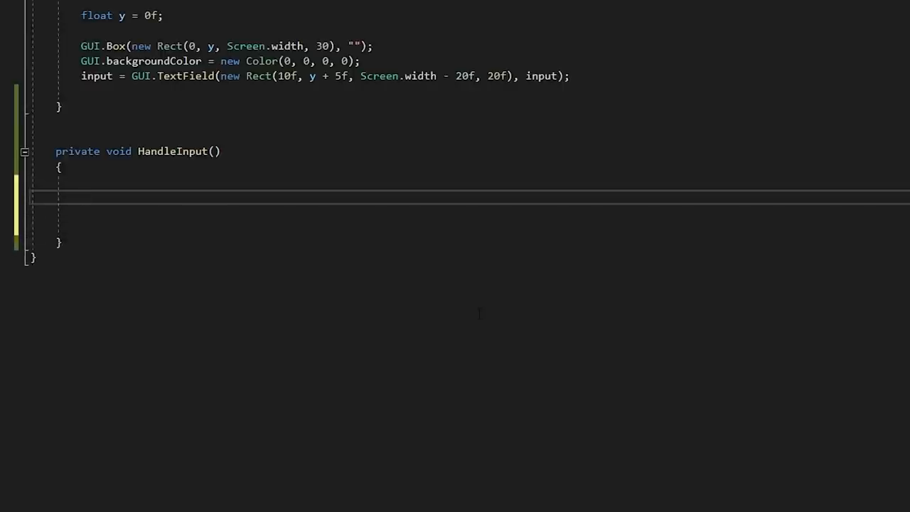
text(for(int i=0; i<commandList.Count; i++)
text(DebugCommandBase commandBase = commandList[i] as DebugCommandBase)
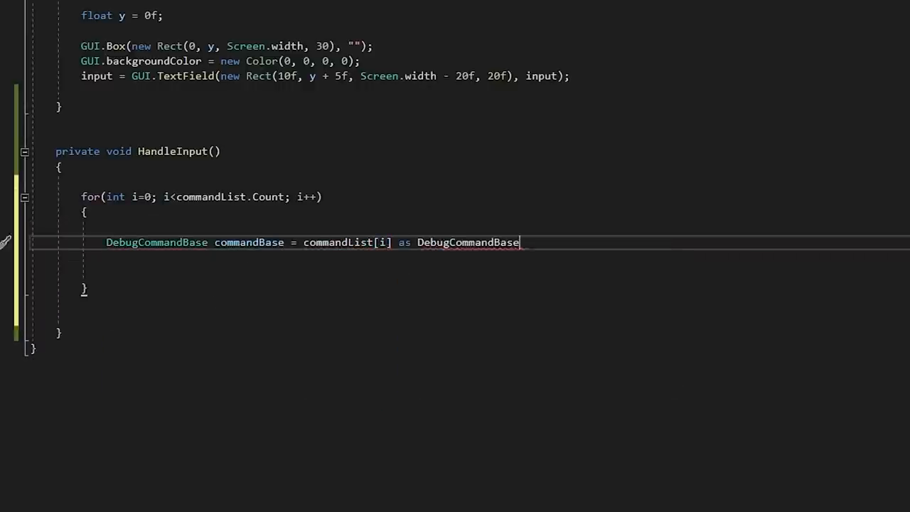
text(if(input.Contains(commandBase.commandId)
text(if(commandList[i)
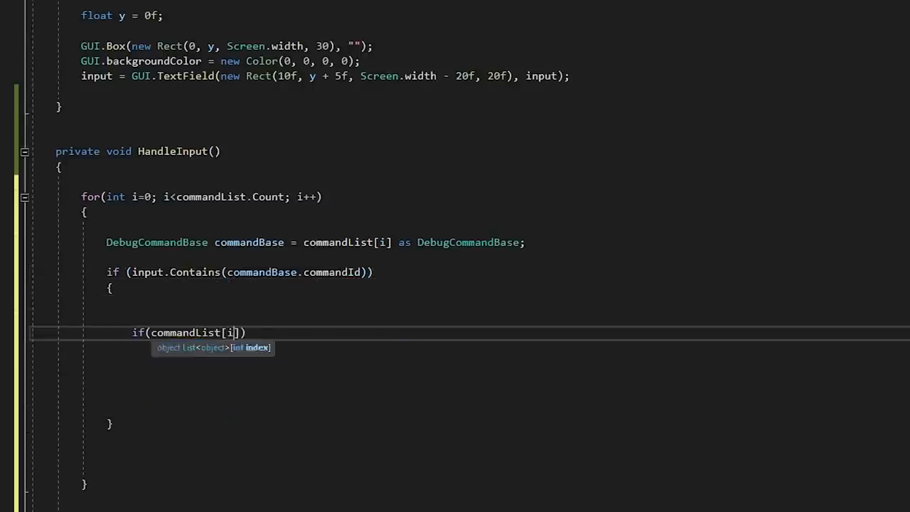
text(as DebugCommand != null)
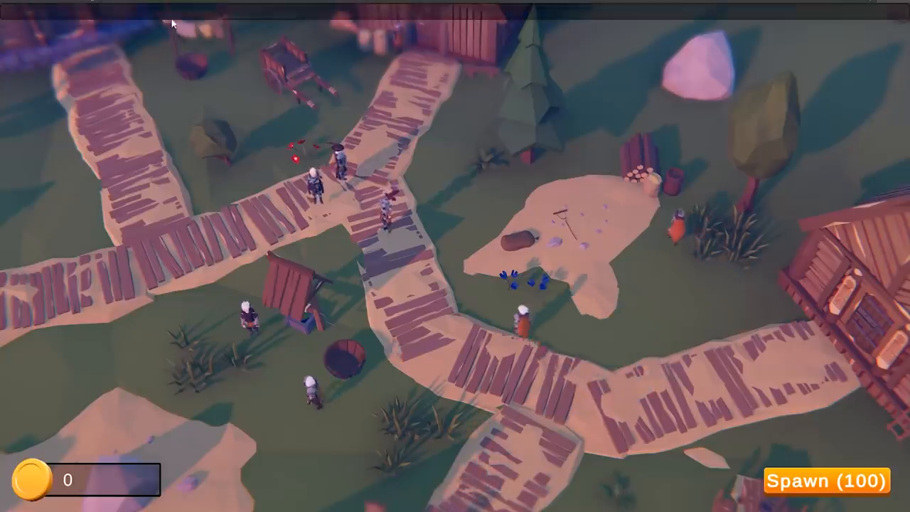
Type rosebud into the running game's debug console
text(ros)
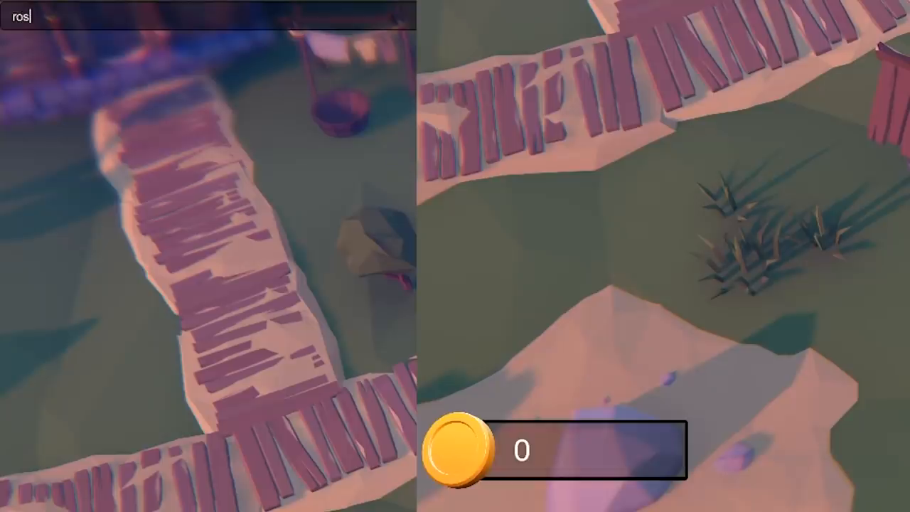
text(ebu)
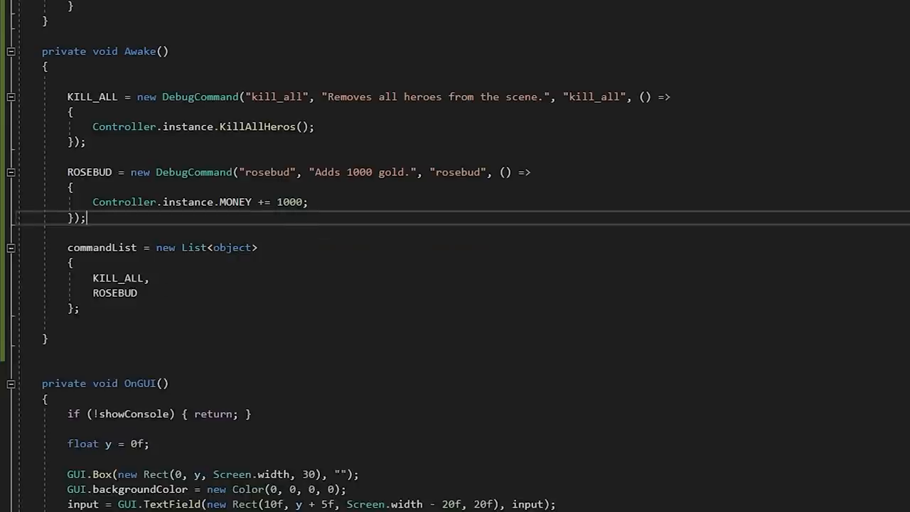
Define a spawn command for a hero, then enter set_gold 1000000 in the game console
text(SPAWN = new DebugCommand("spawn", "Spawns a hero", "spawn", () =>)
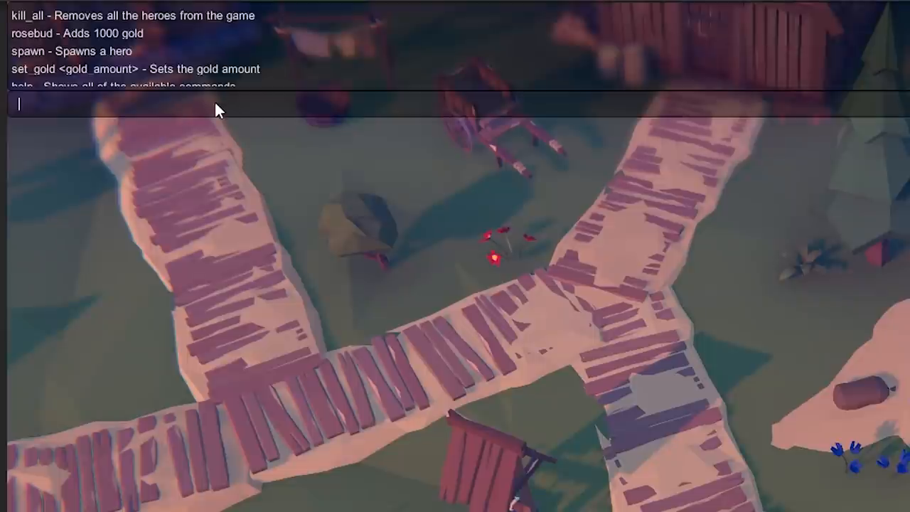
text(set_g)
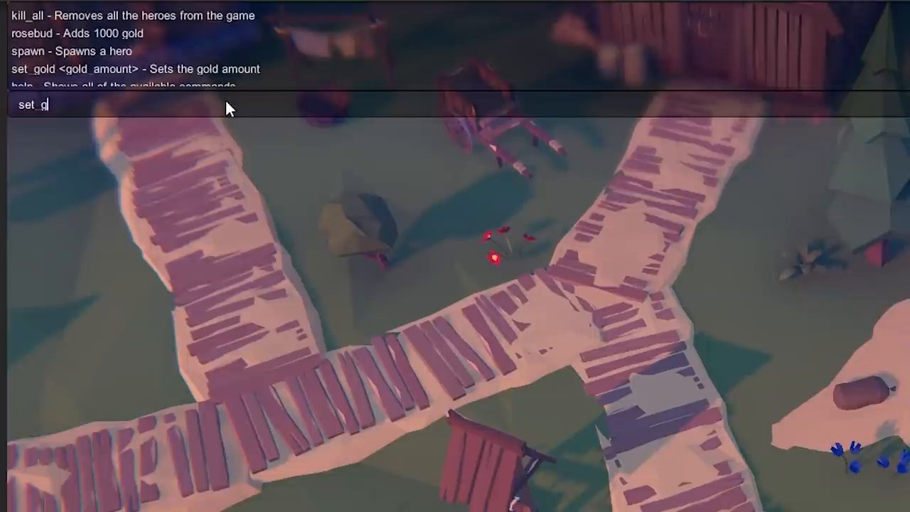
text(old 100000)
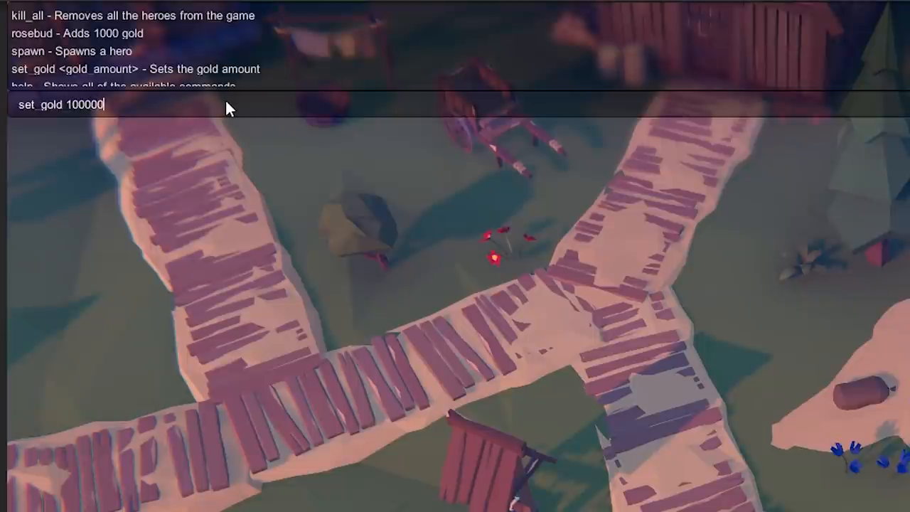
text(0)
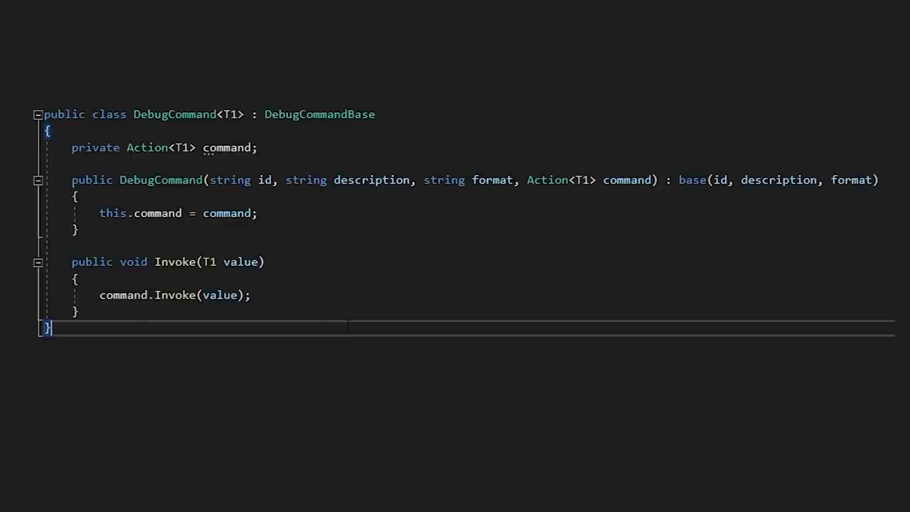
Declare SET_GOLD as DebugCommand<int> setting MONEY to x and register it in commandList
scroll(down, 3)
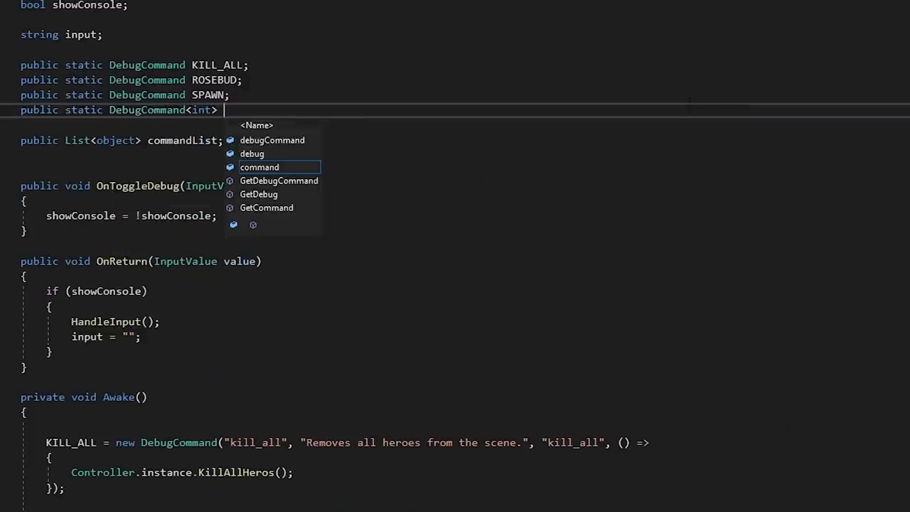
text(SET_GOLD)
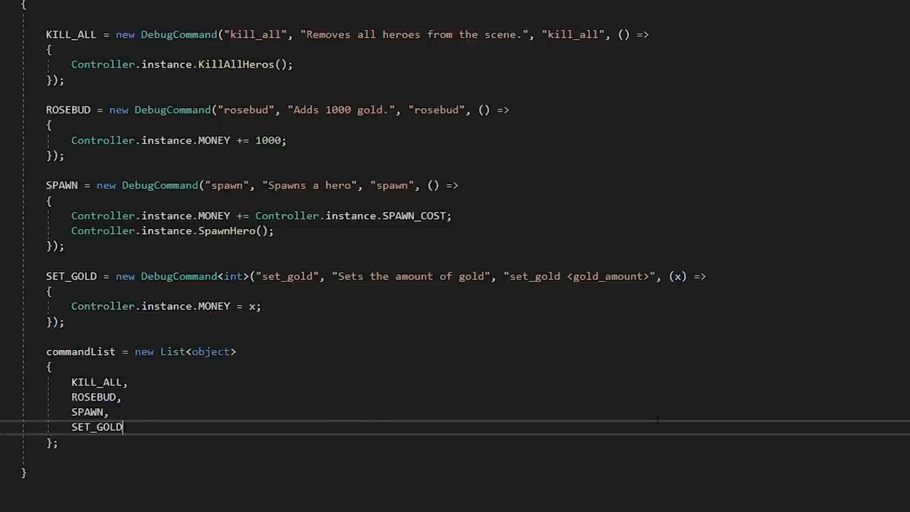
double_click(97, 427)
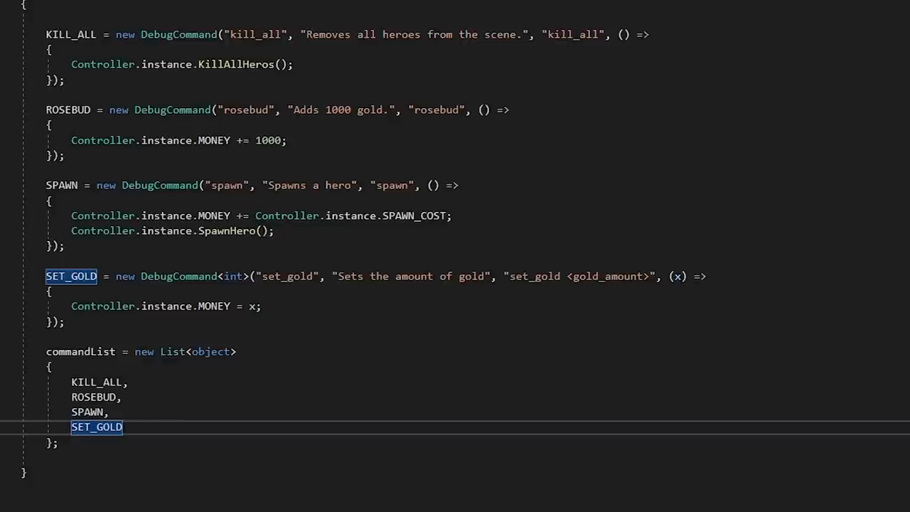
Start HandleInput with string[] properties = input.Split(' ')
scroll(down, 3)
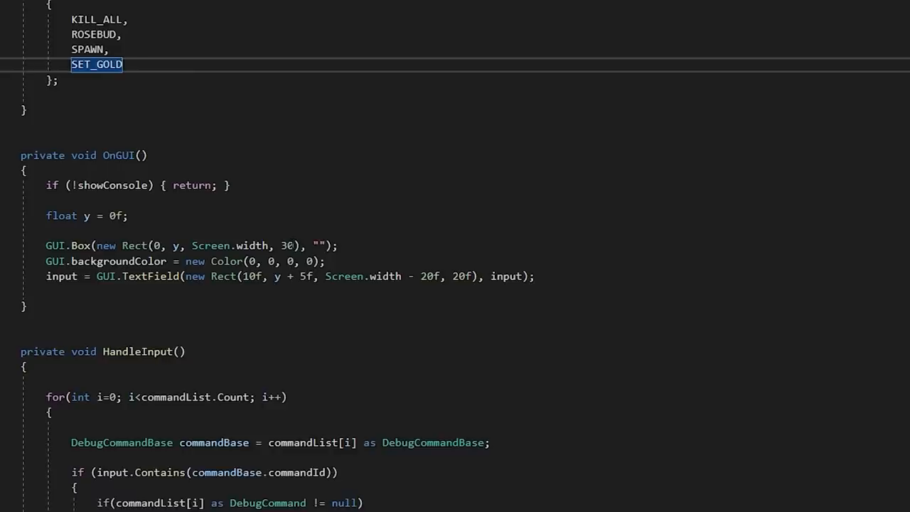
scroll(down, 3)
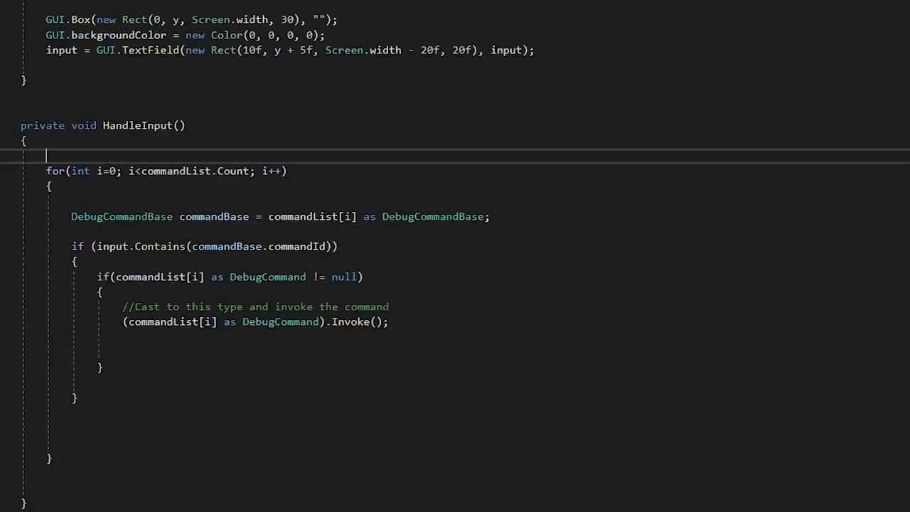
text(string[] properties = input.spl)
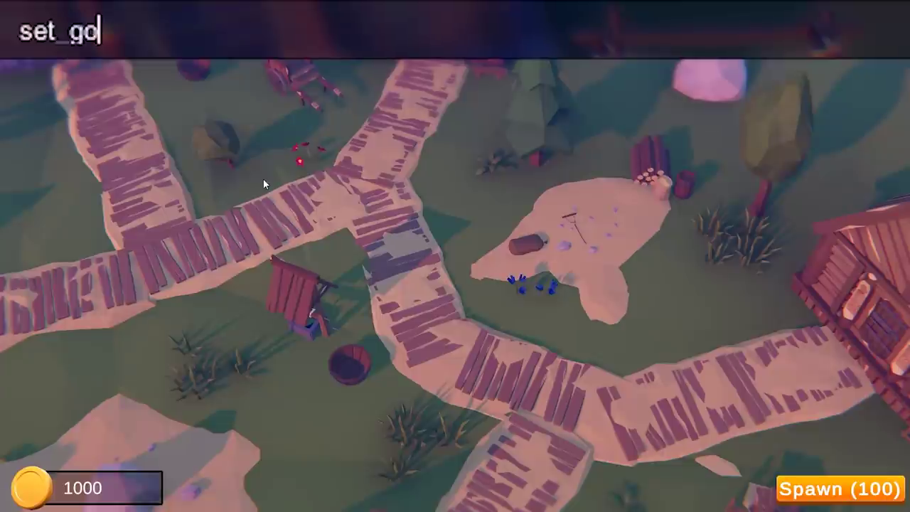
Run set_gold 100000 in the game's debug console
text(ld 100000)
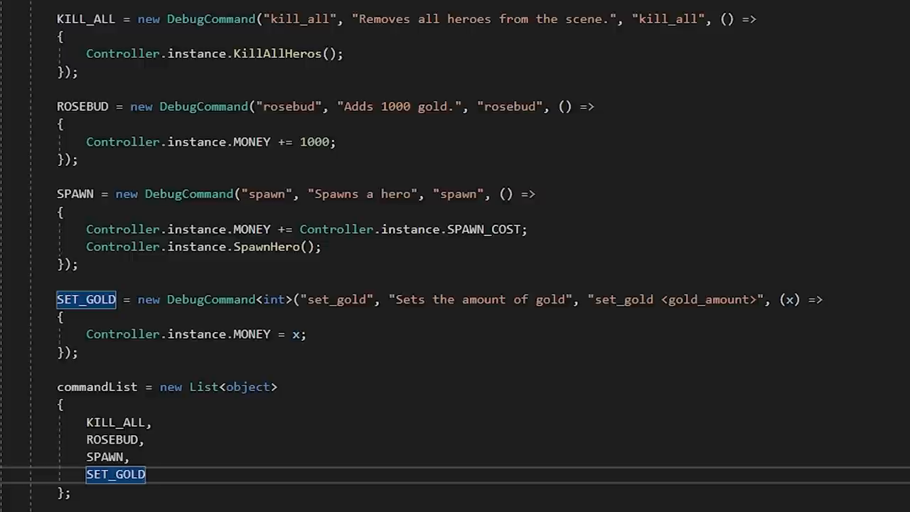
Declare bool showHelp and start the HELP DebugCommand that sets it true
scroll(up, 3)
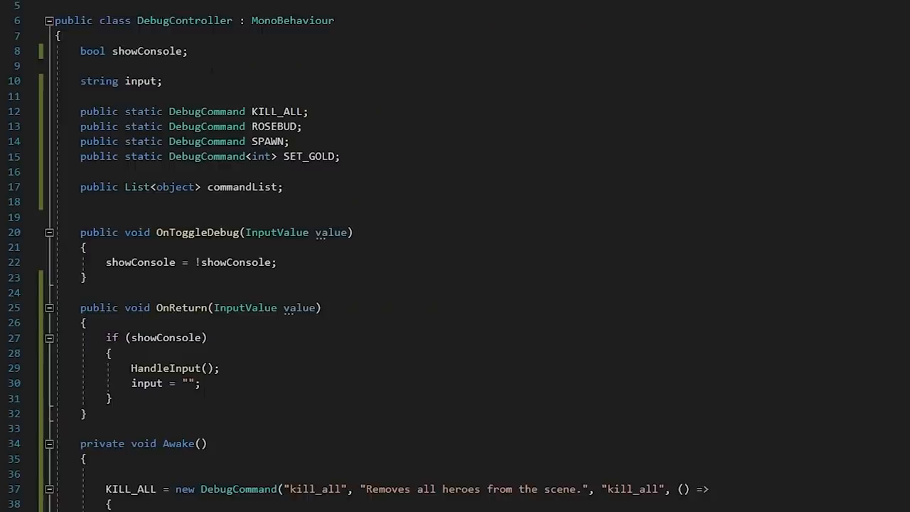
text(bool)
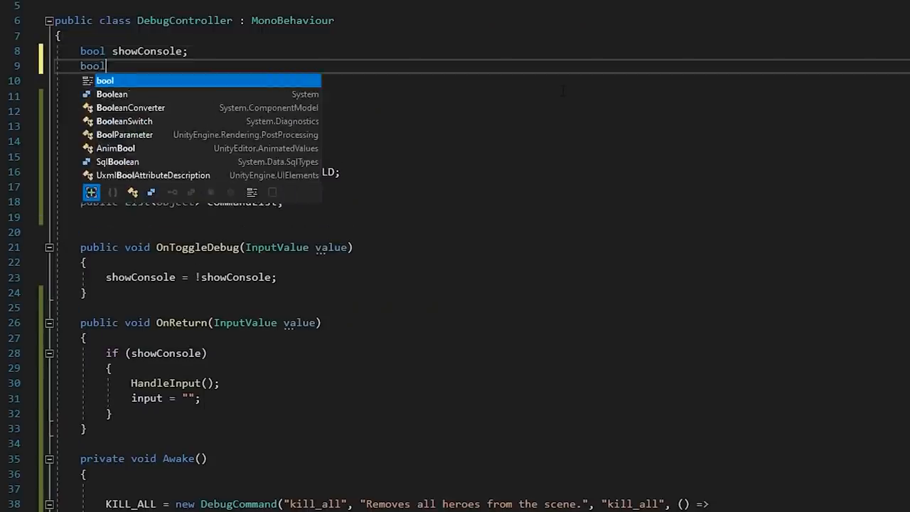
text(showHelp;)
text(showHelp = true;)
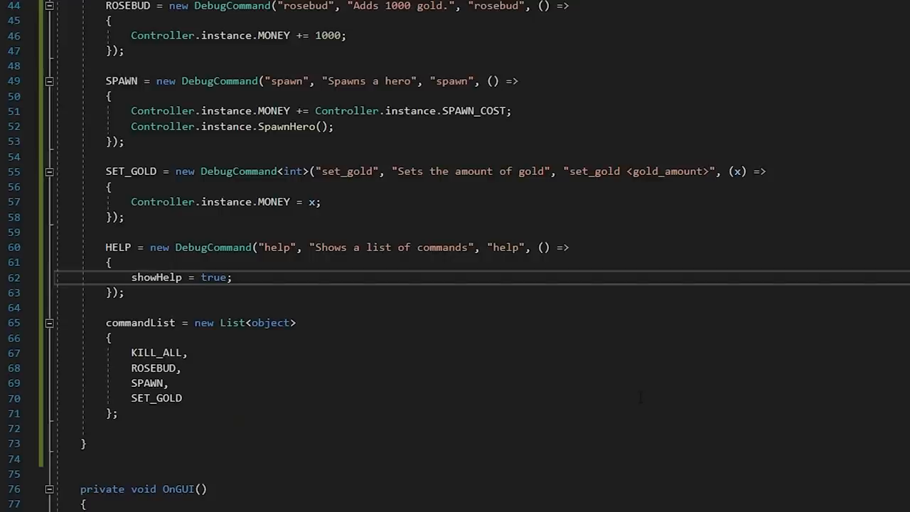
text(HEL)
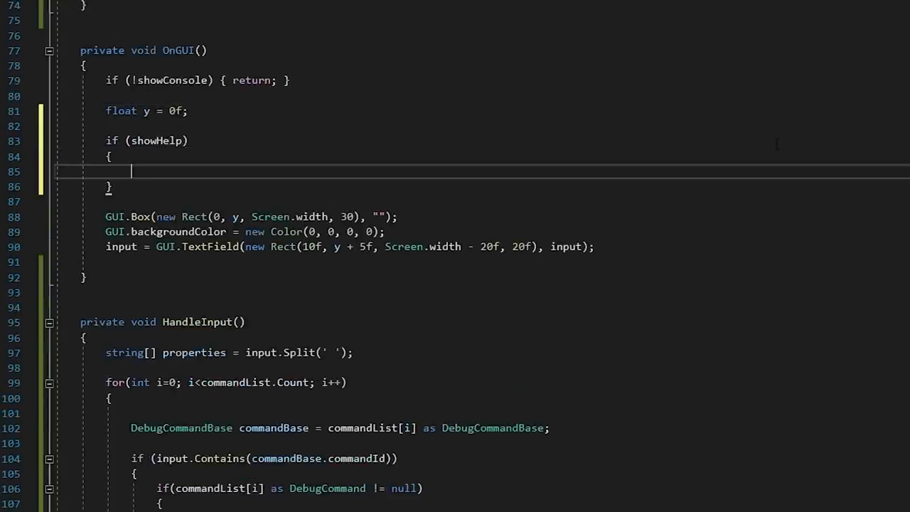
Draw GUI.Box and a BeginScrollView over a viewport Rect listing each command's format and description
text(GUI.Box(new Rect(0, y, Screen.width, 100), "");)
text(scroll = GUI.BeginScrollView)
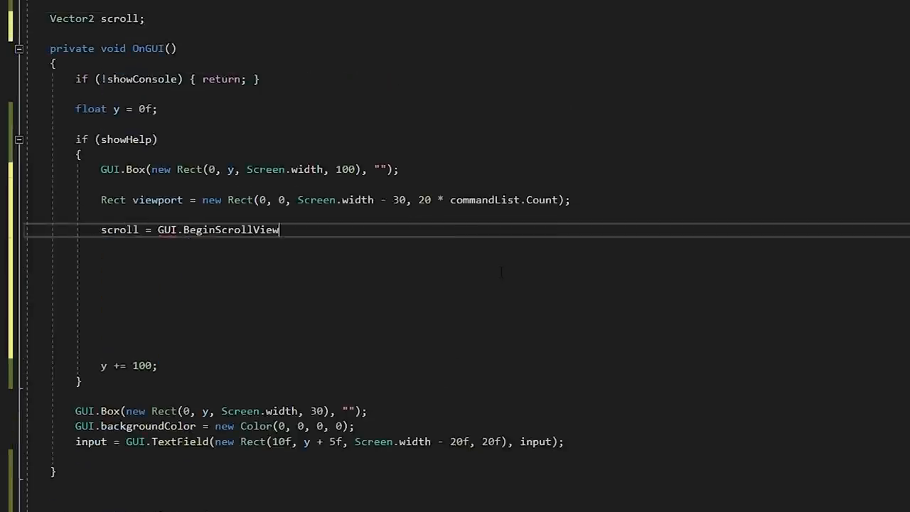
text((new Rect(0, y + 5f, Screen.width, 90), scroll, viewport);)
text(GUI.EndScrollView()
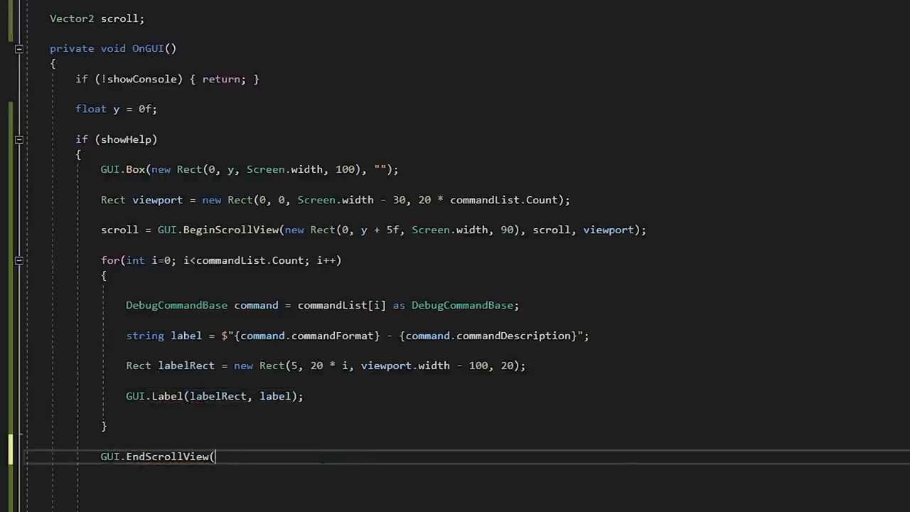
text();)
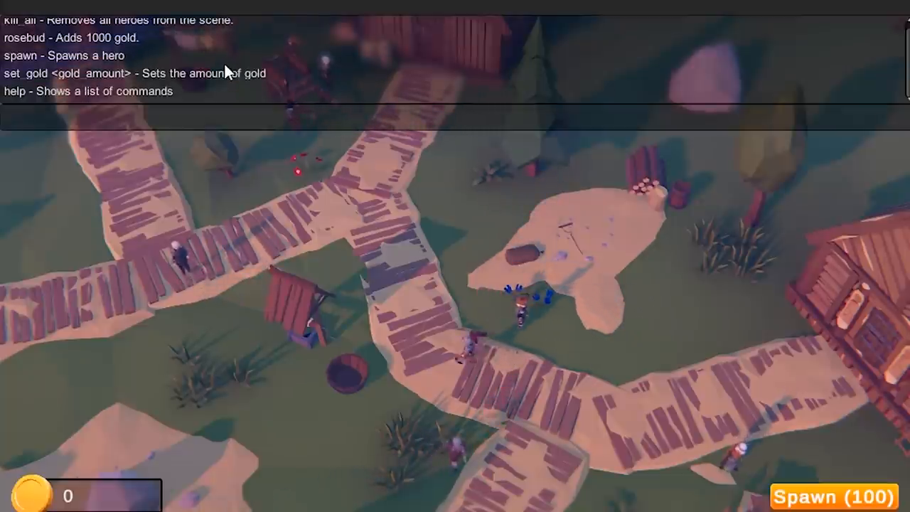
mouse_move(249, 116)
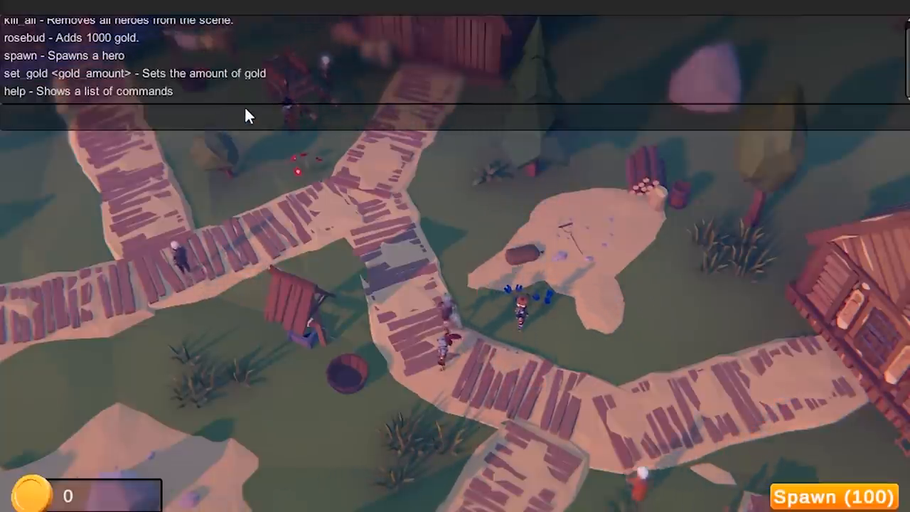
Raise gold to 1000000, then hit Spawn (100) repeatedly to fill the village with heroes
text(r)
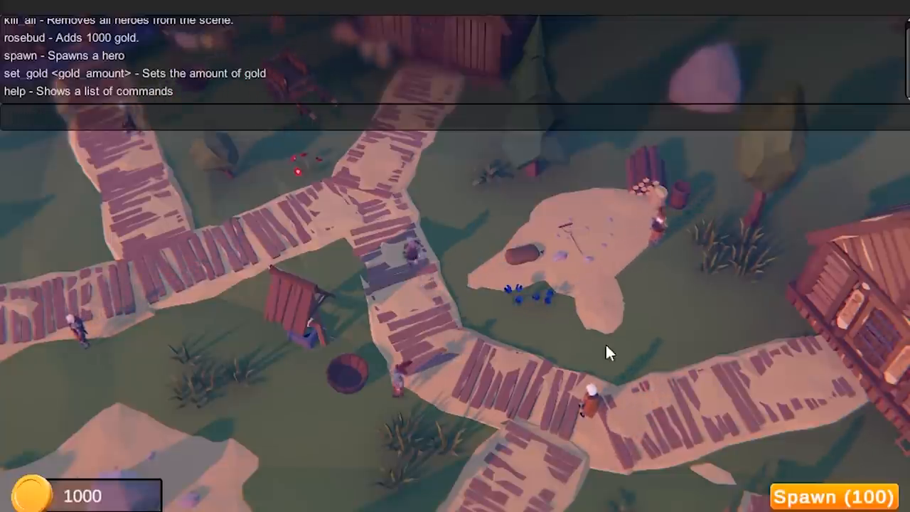
click(833, 496)
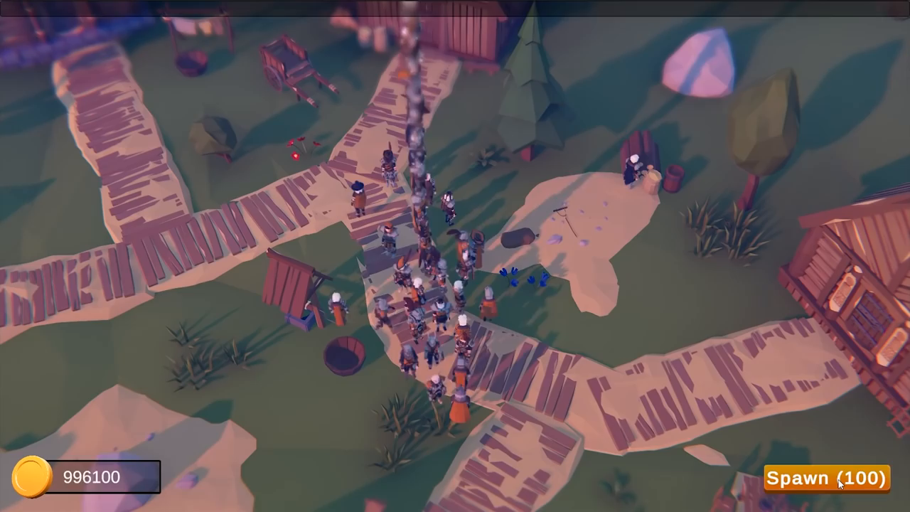
click(822, 478)
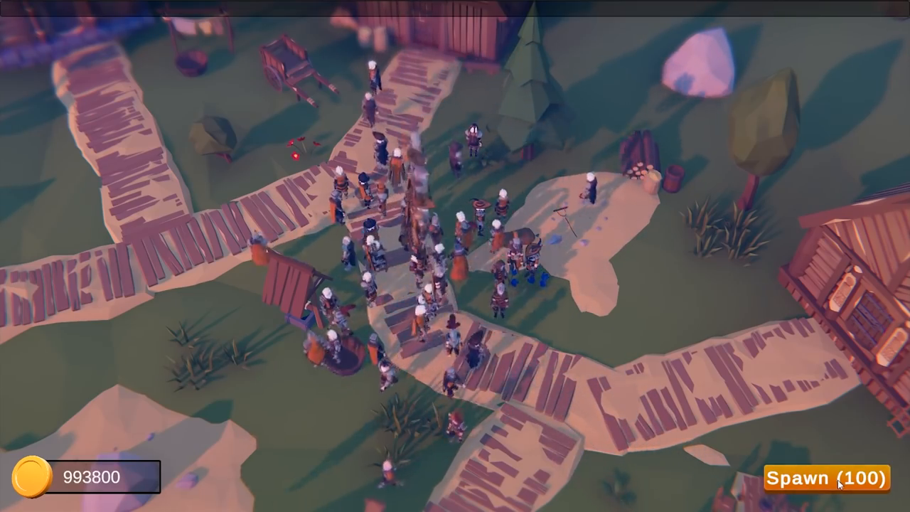
click(823, 474)
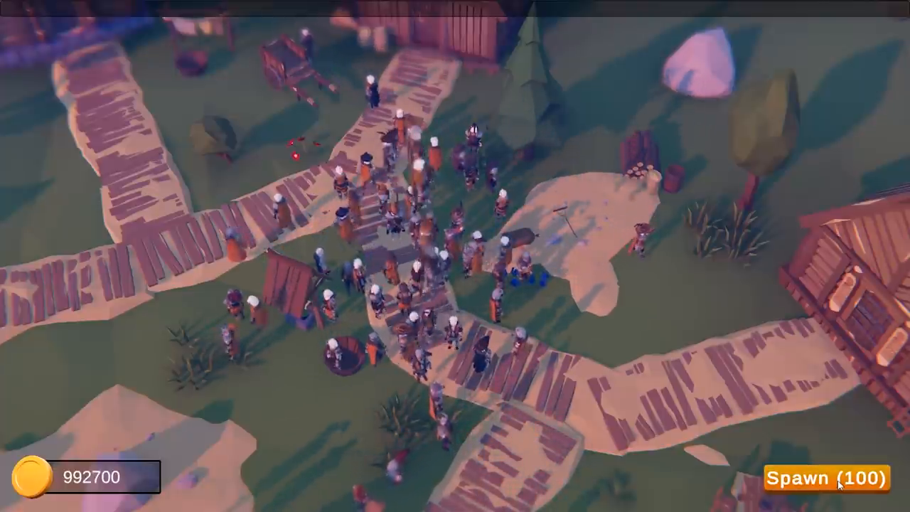